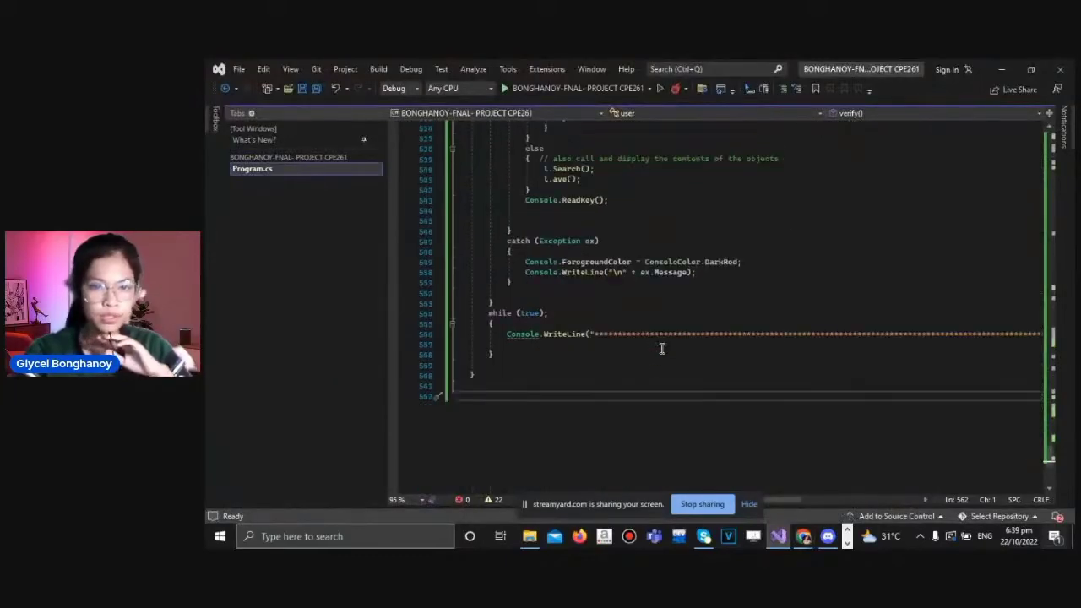
scroll(down, 3)
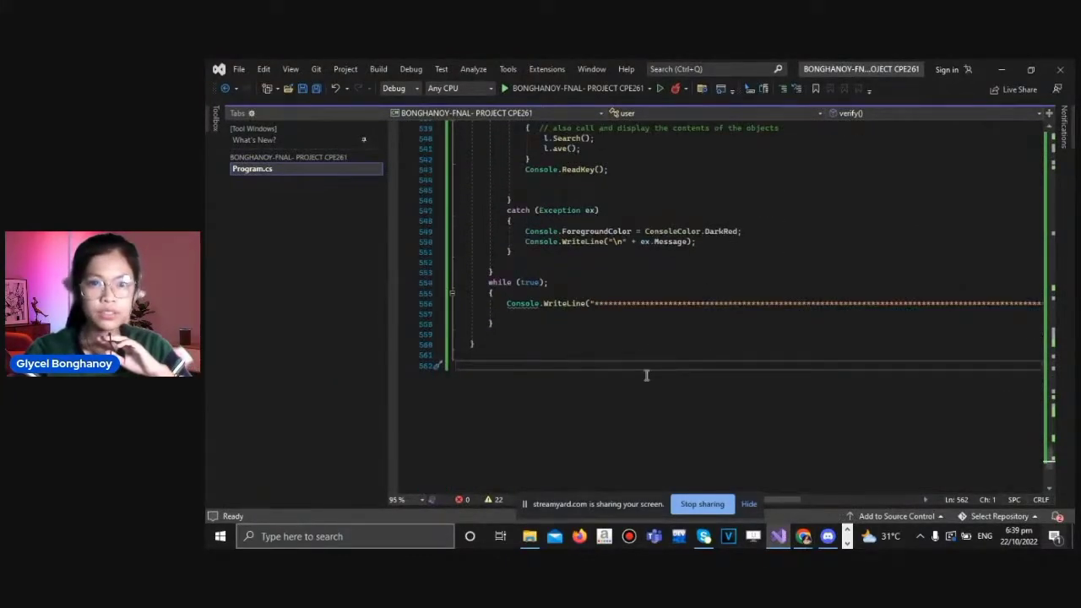
scroll(up, 3)
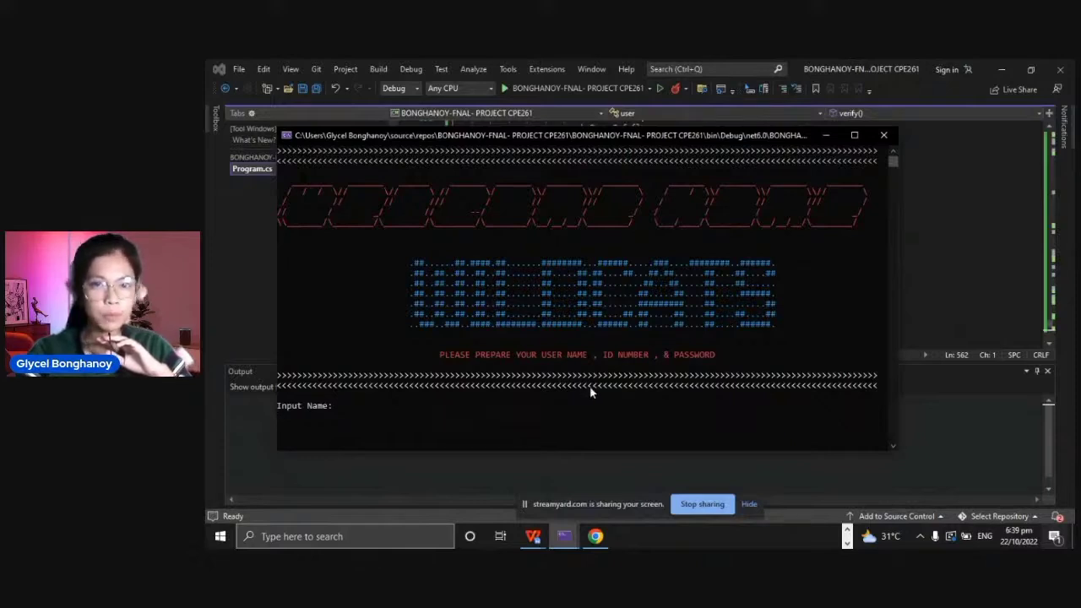
mouse_move(583, 412)
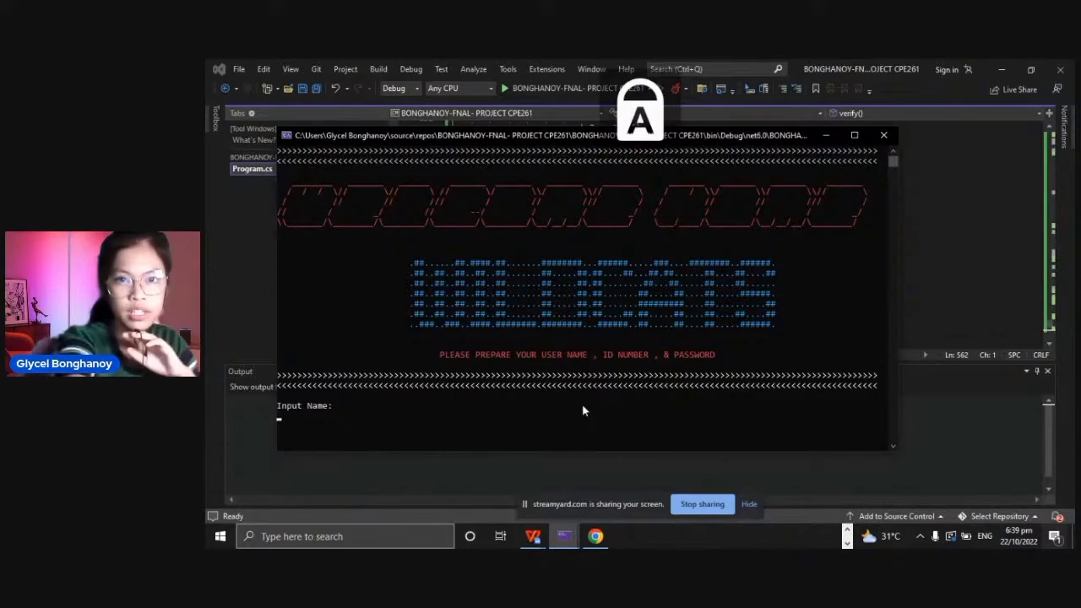
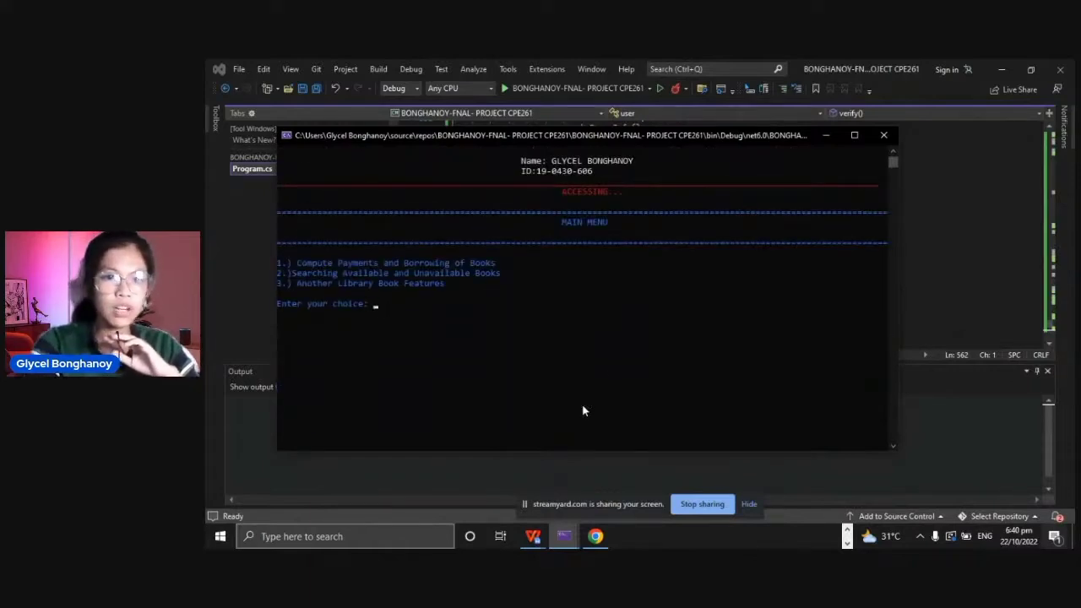
mouse_move(595, 373)
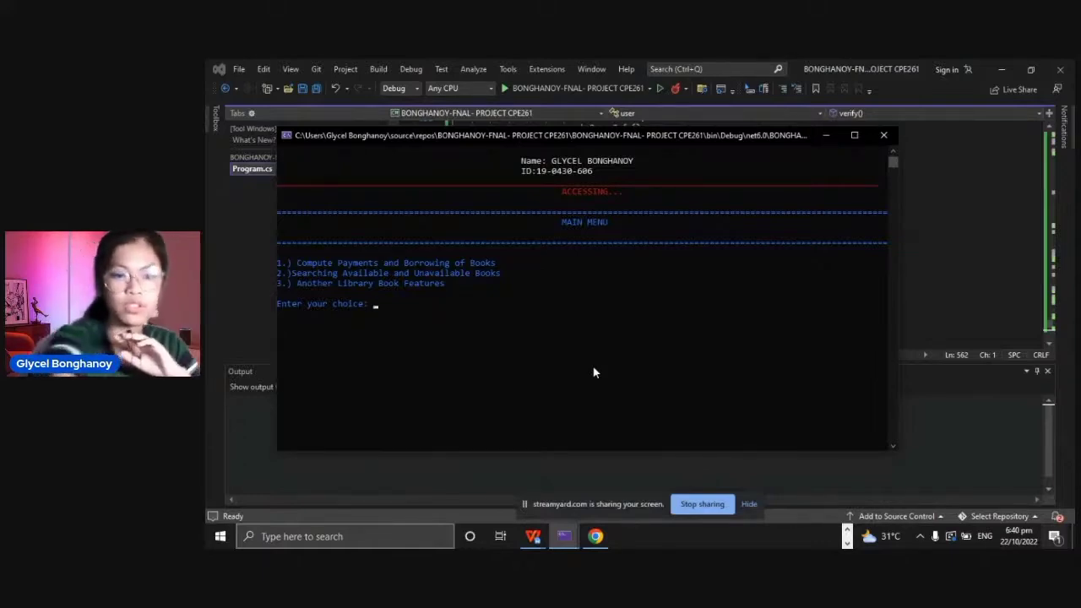
Step: Enter 1 at the main menu to reach the payments and book-borrowing Account Status prompt
text(1)
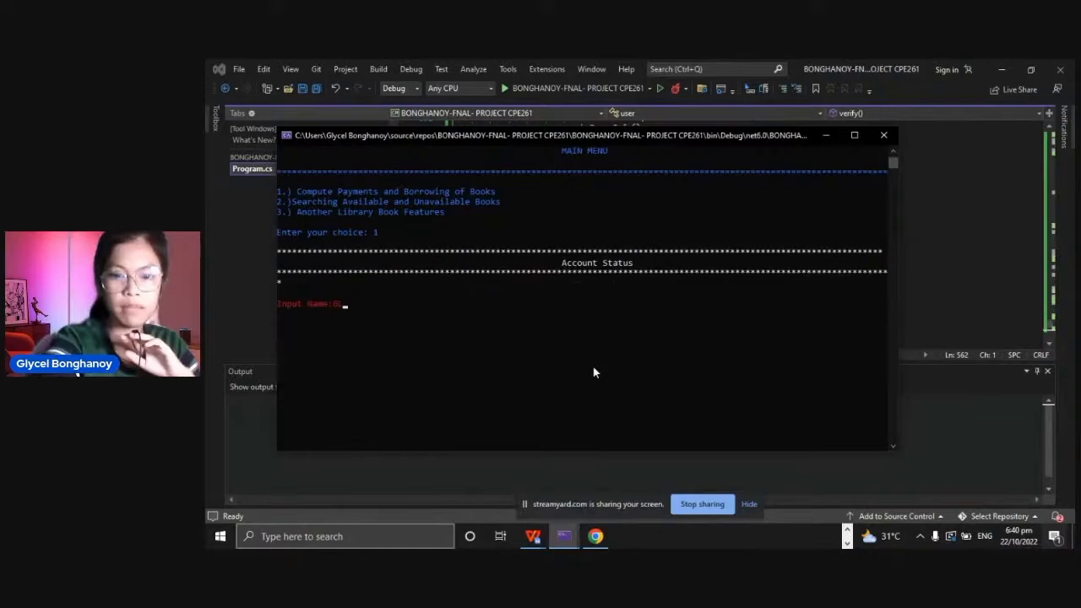
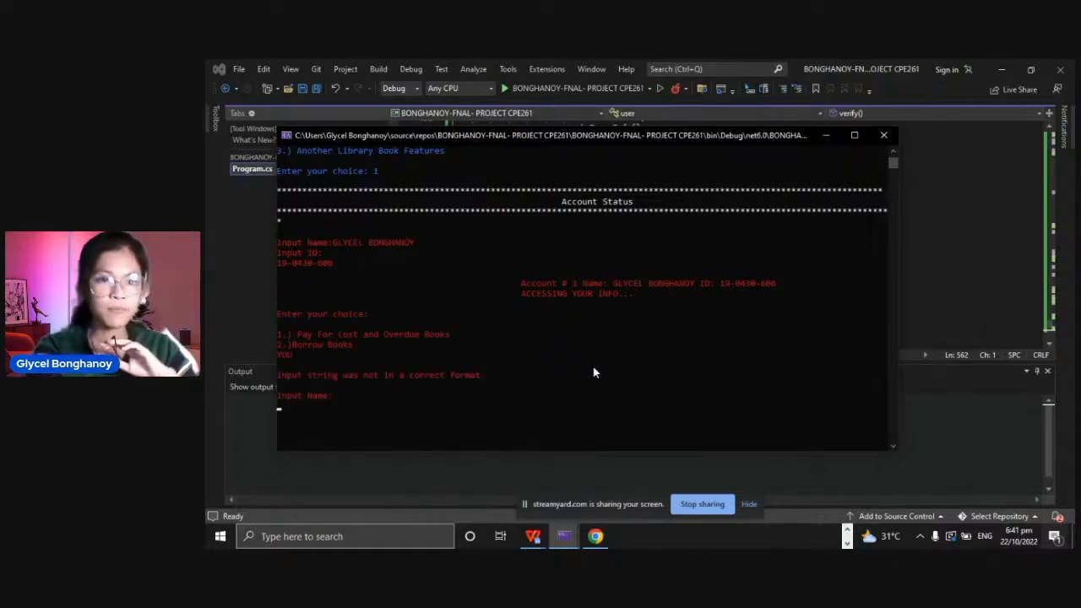
mouse_move(446, 380)
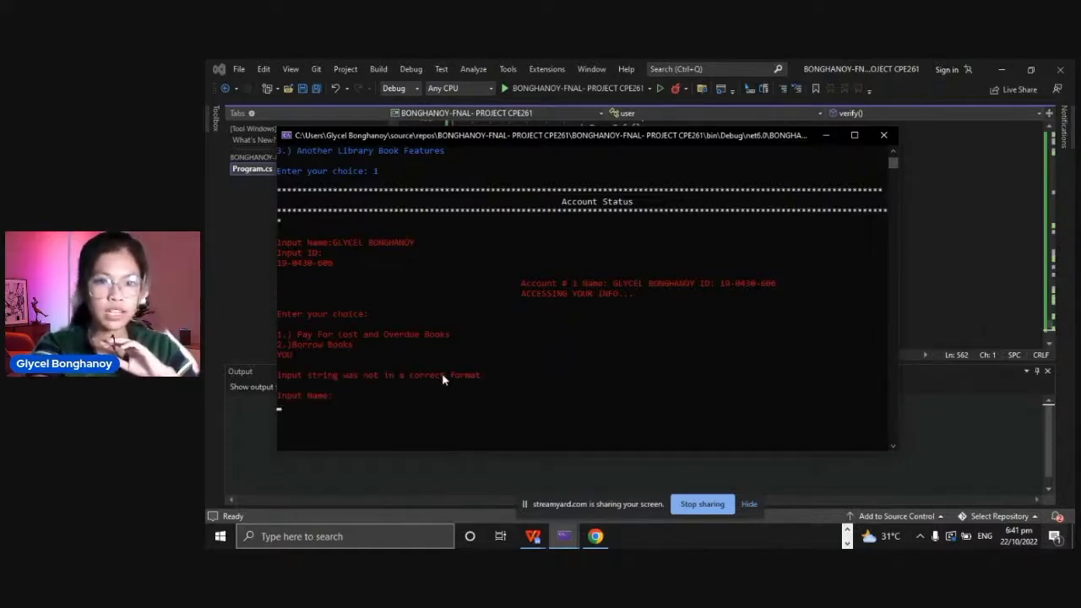
mouse_move(414, 414)
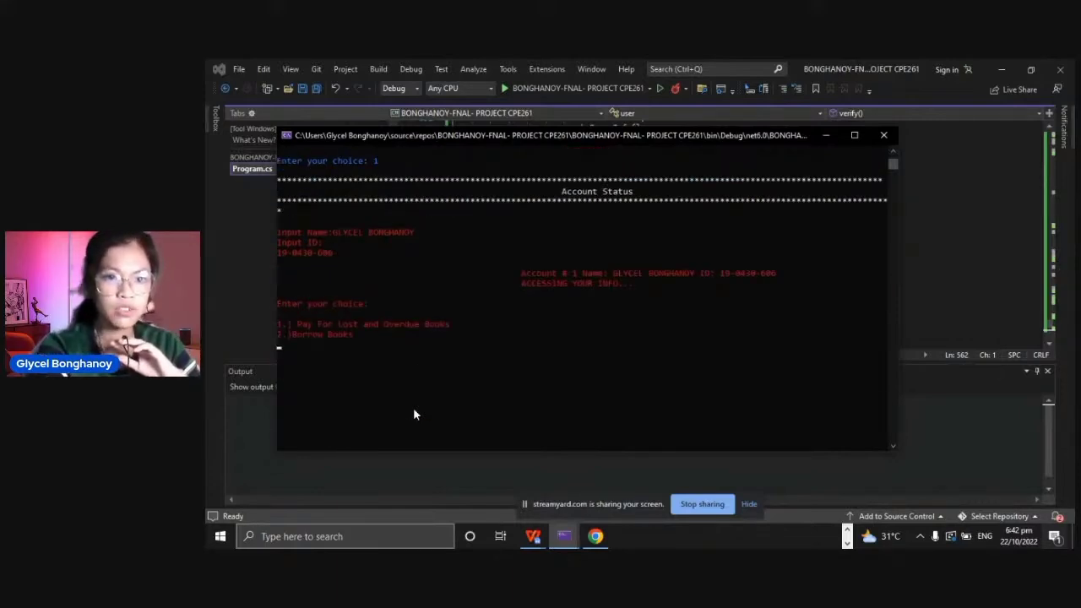
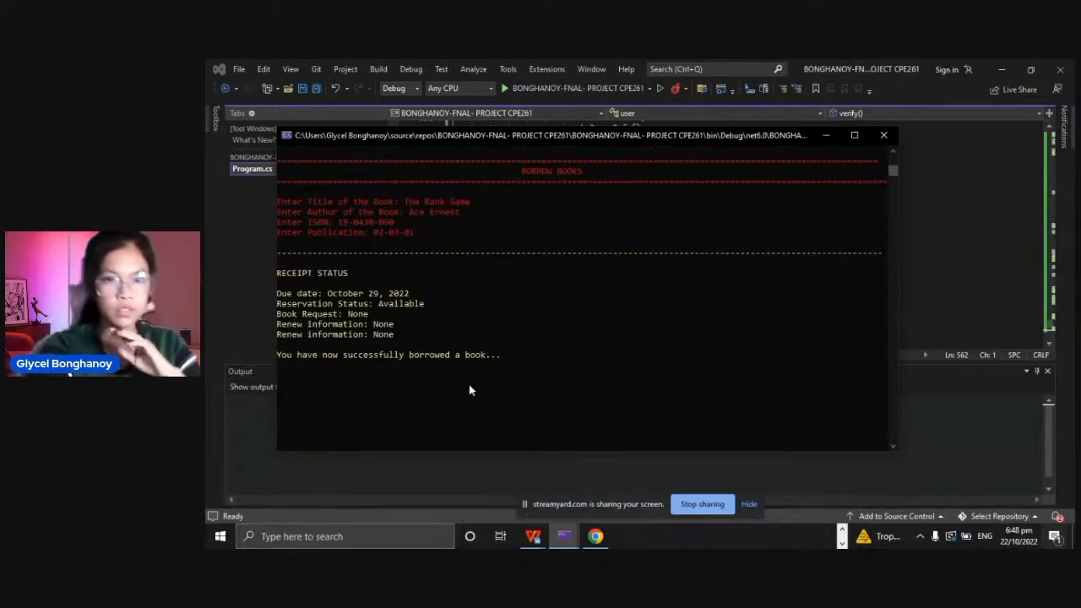
scroll(up, 3)
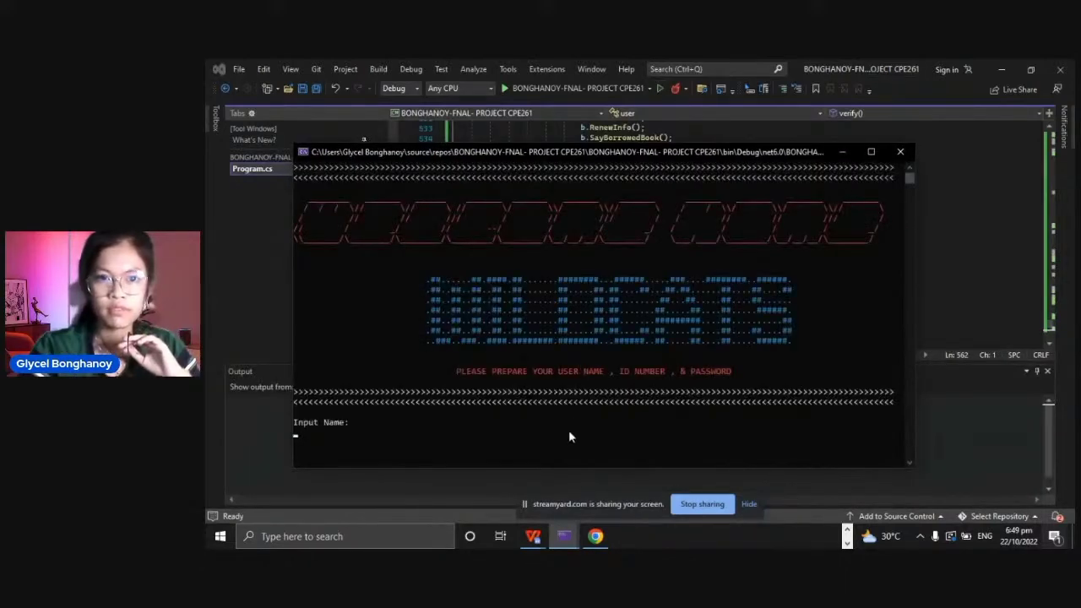
mouse_move(571, 456)
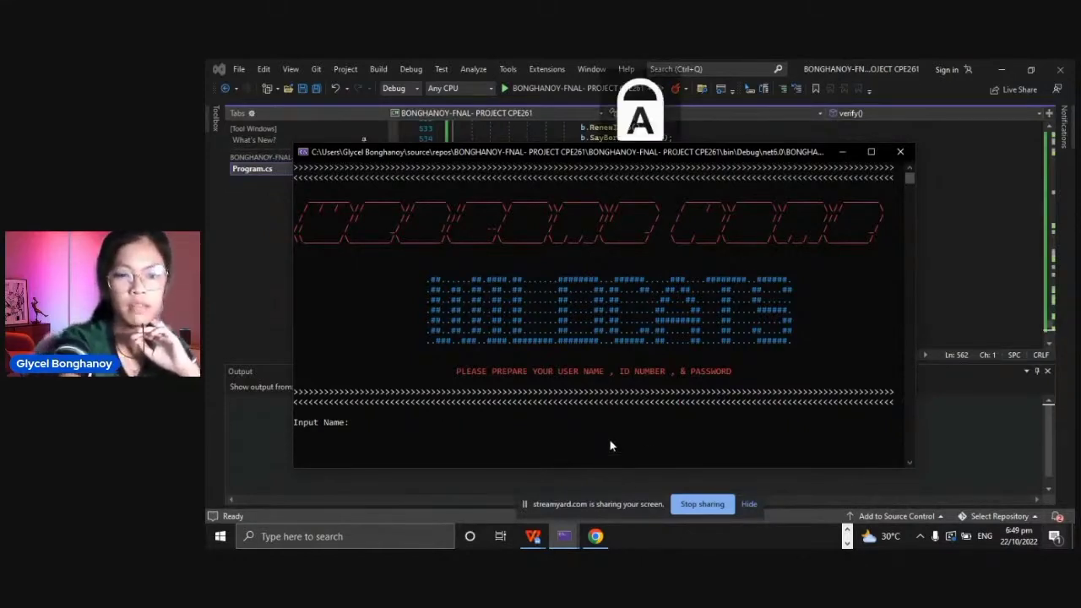
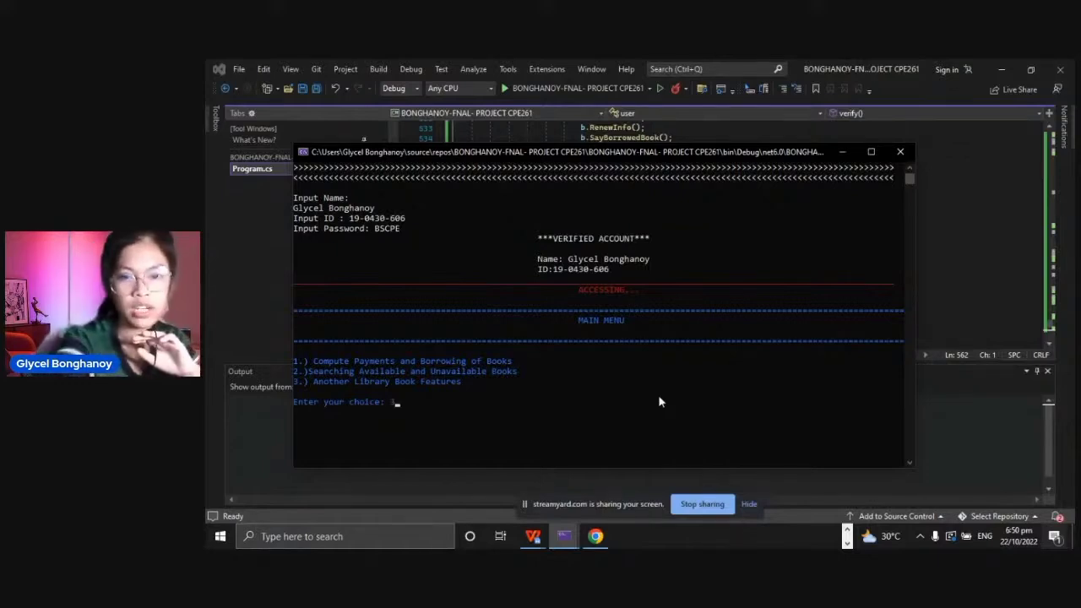
text(3)
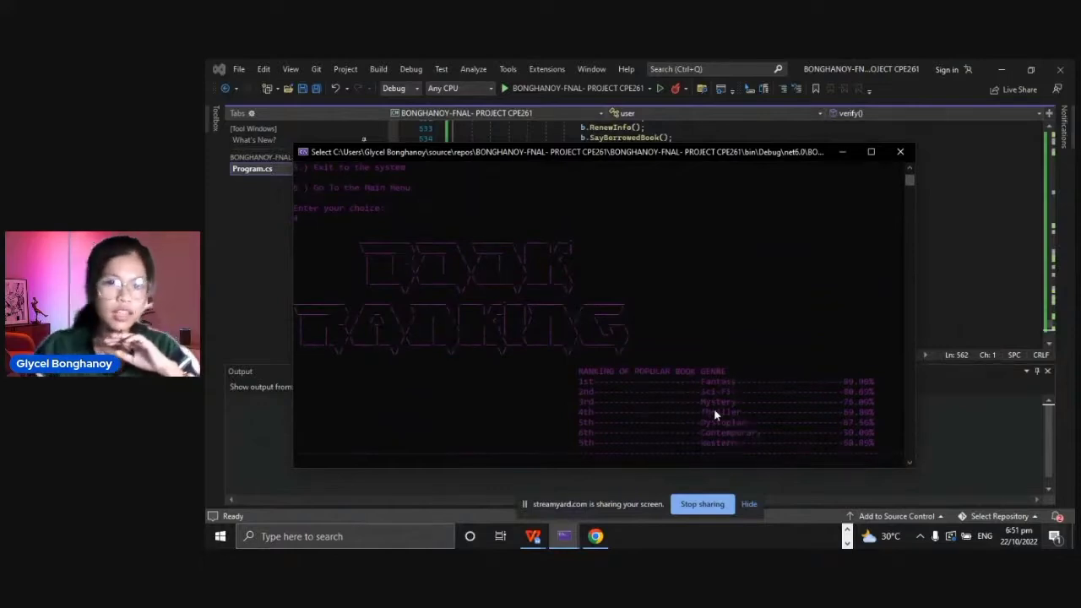
mouse_move(624, 379)
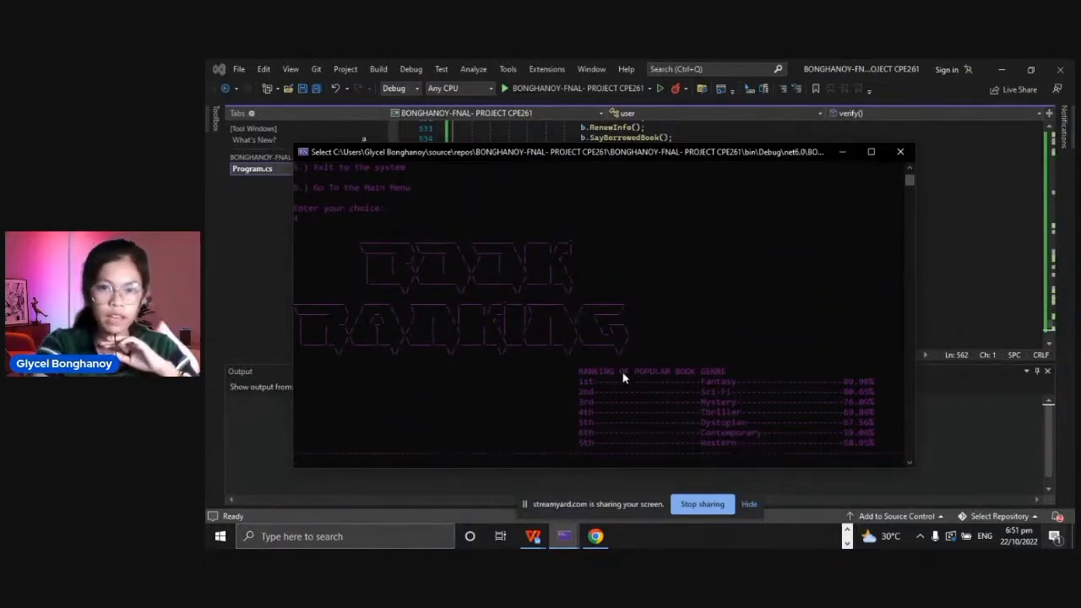
mouse_move(726, 392)
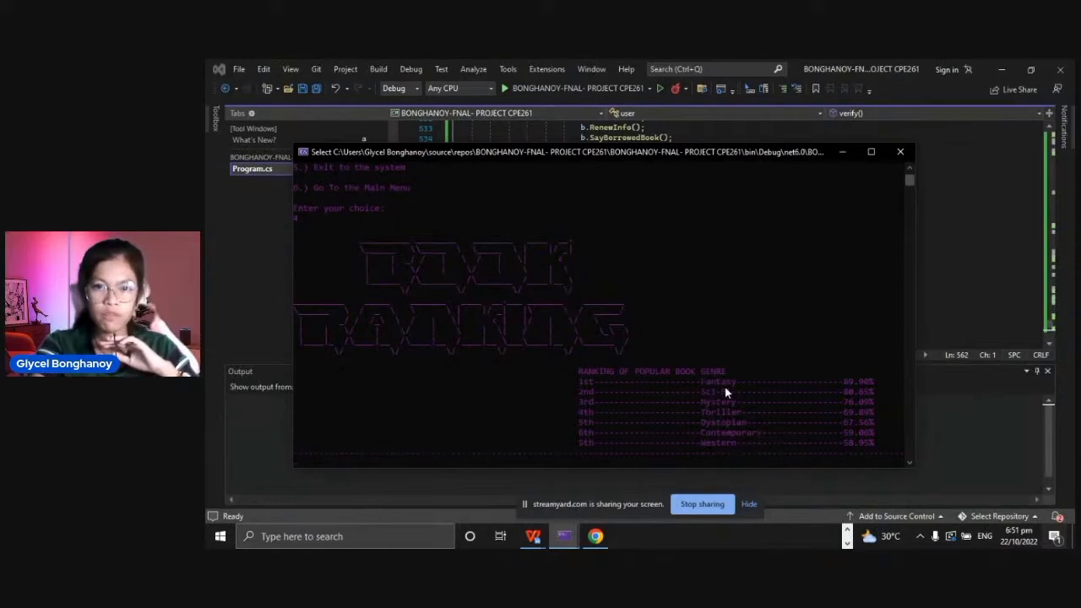
mouse_move(724, 404)
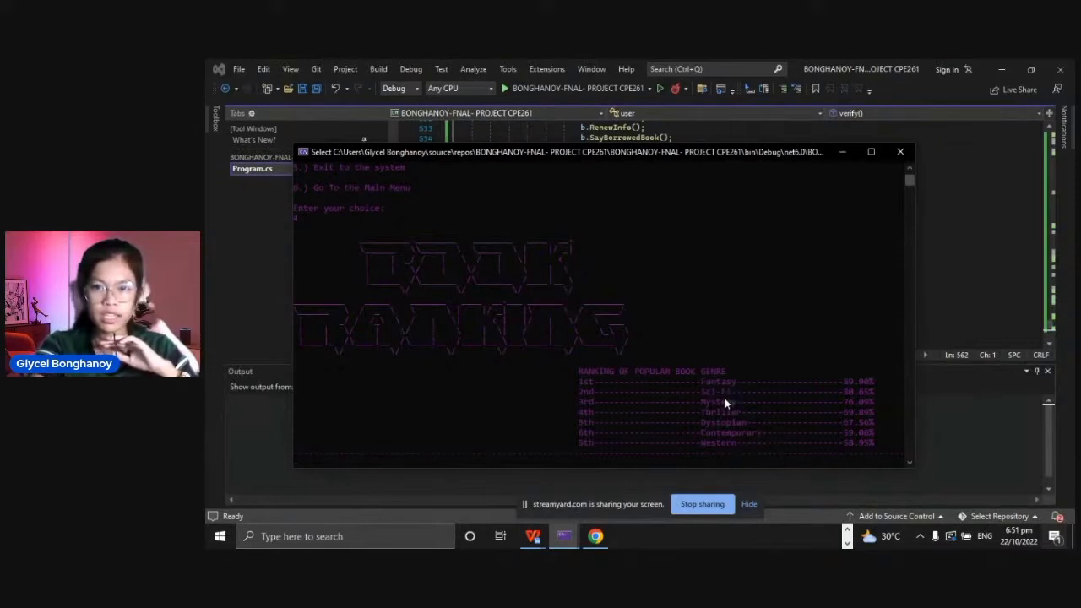
mouse_move(716, 416)
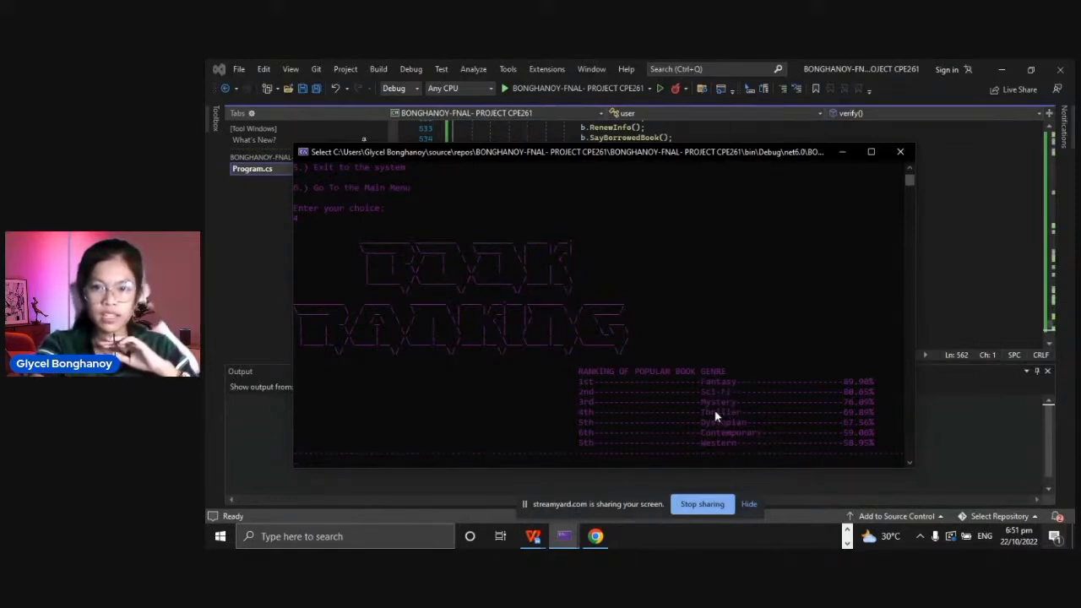
mouse_move(733, 432)
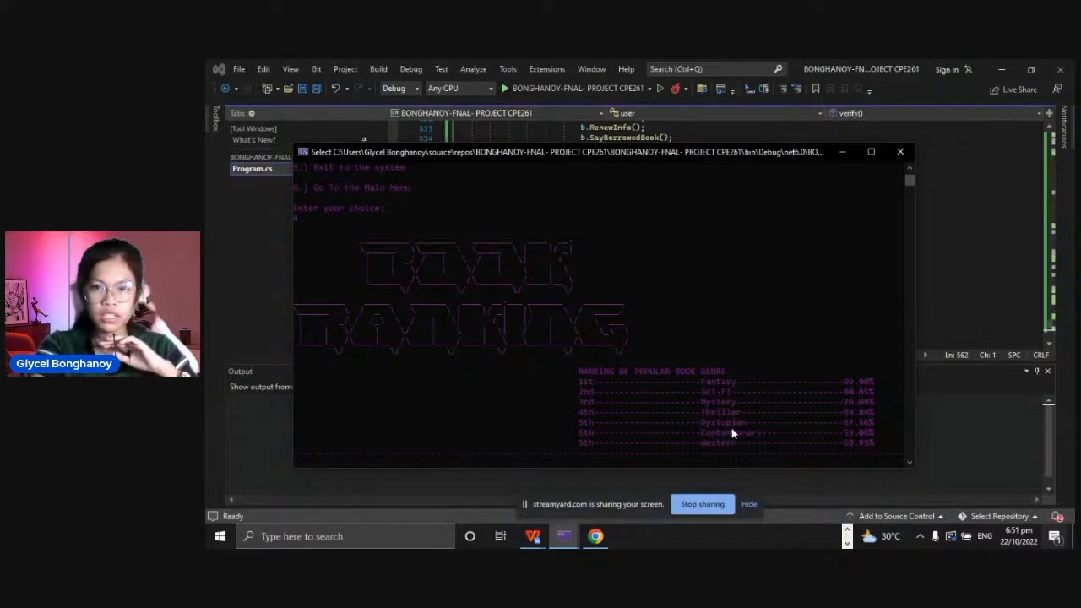
mouse_move(659, 460)
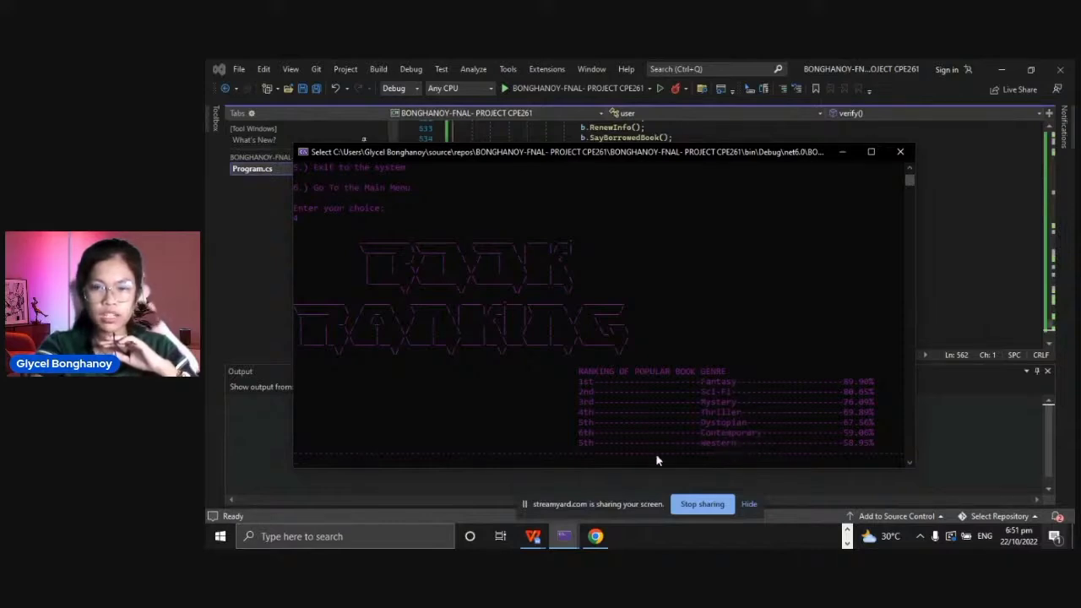
mouse_move(463, 327)
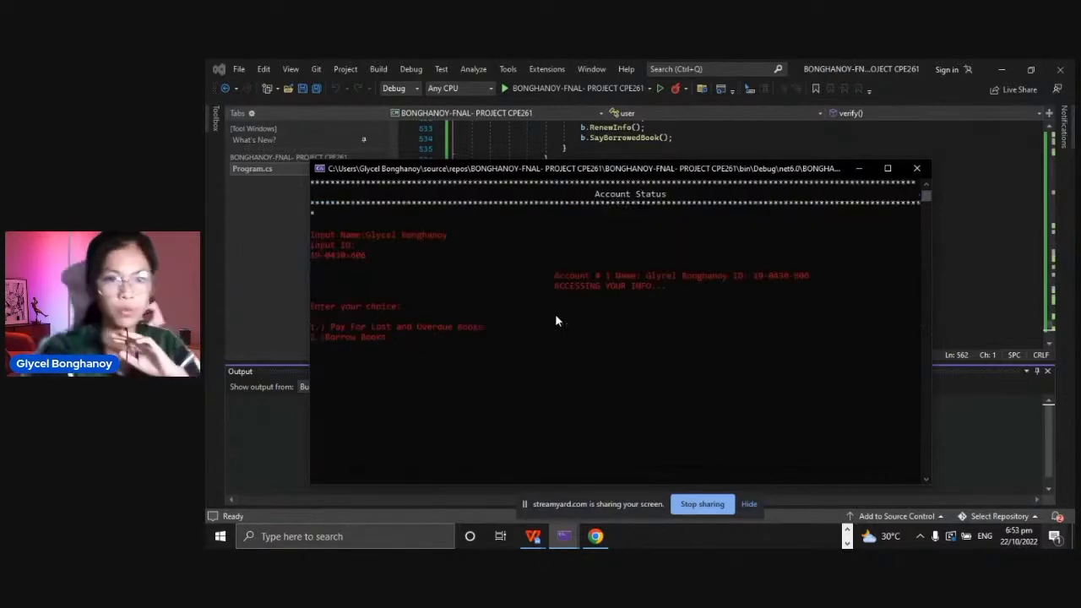
mouse_move(460, 355)
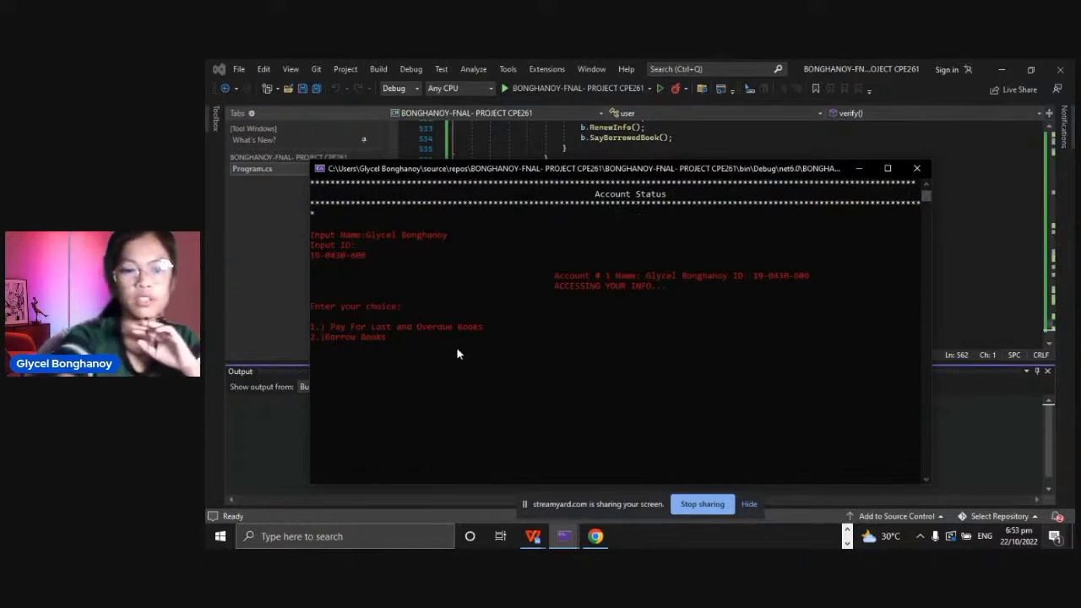
Step: Choose the pay option and enter 5 borrowed, 3 reserved, 0 returned and 3 lost books
text(2)
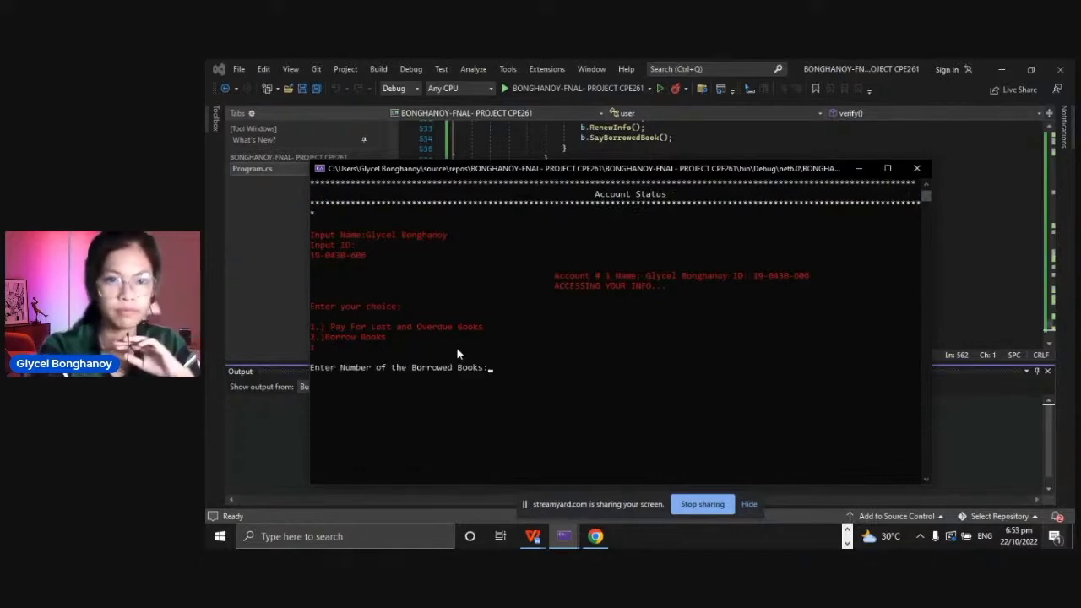
mouse_move(458, 373)
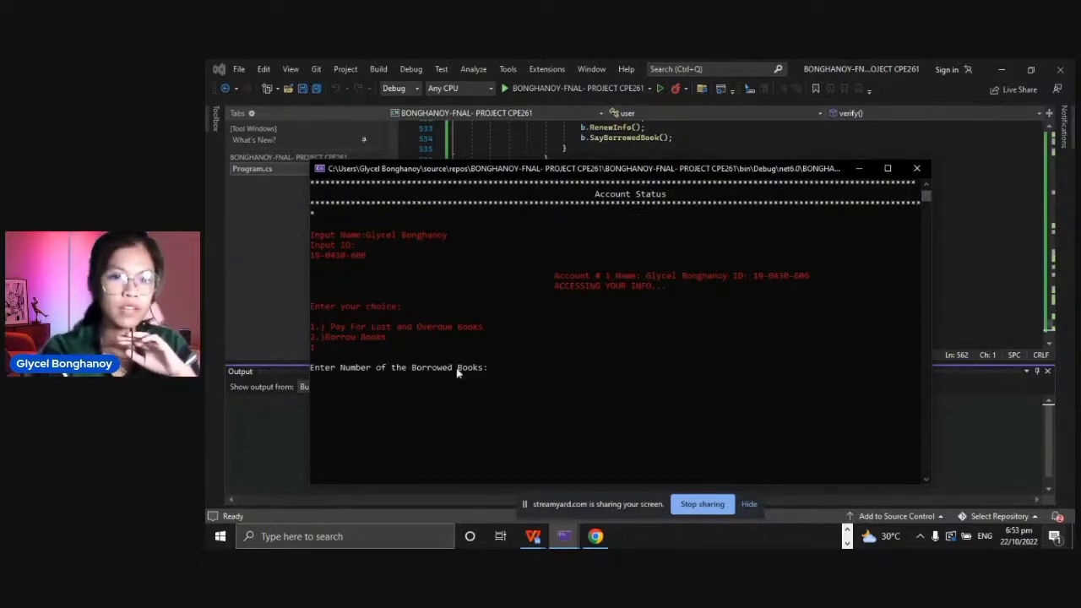
text(5)
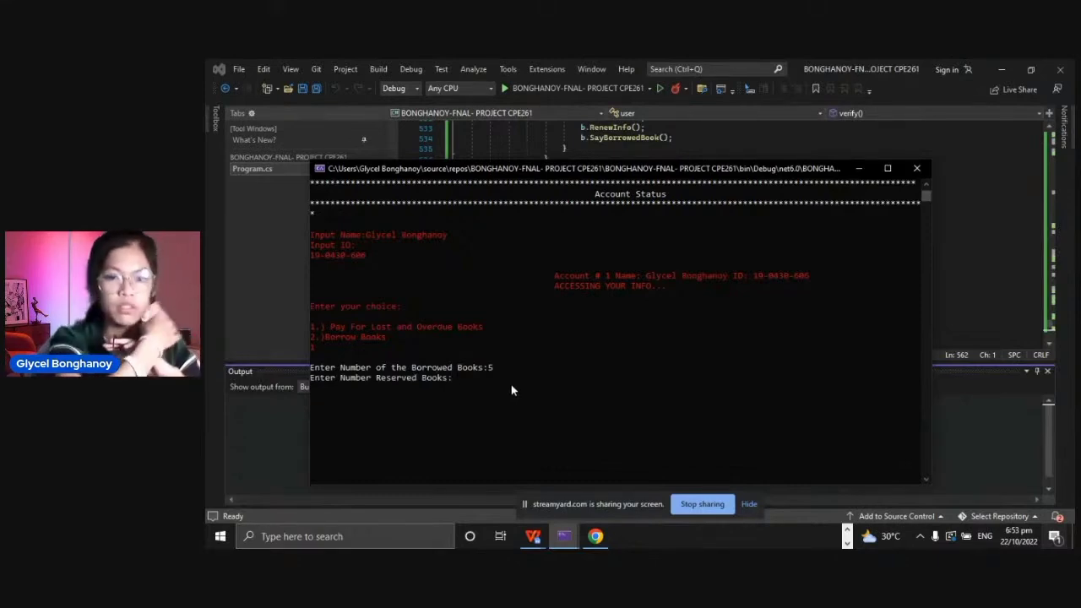
text(3)
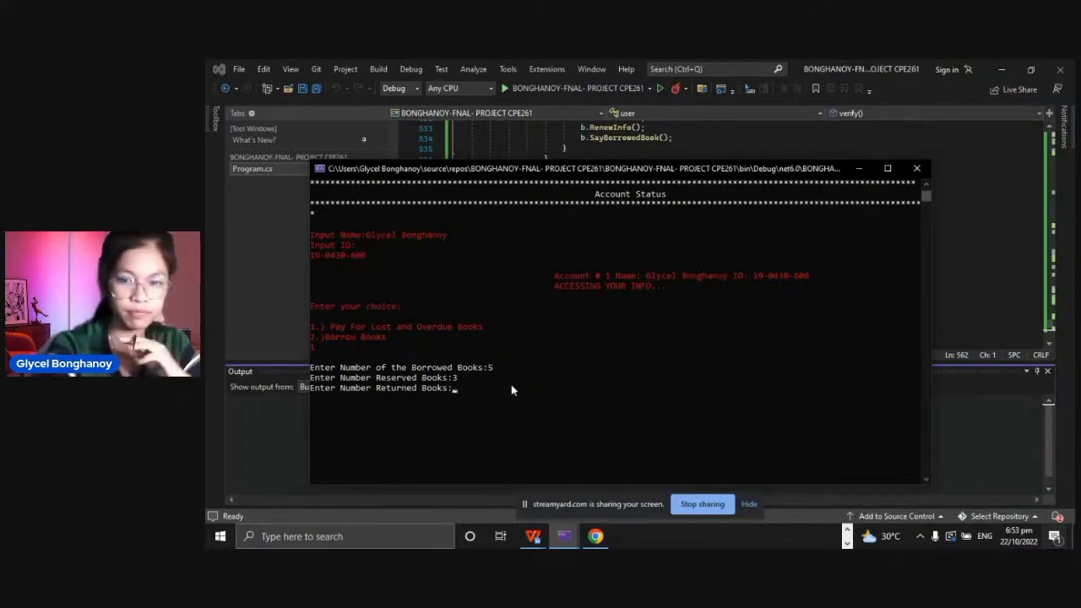
text(0)
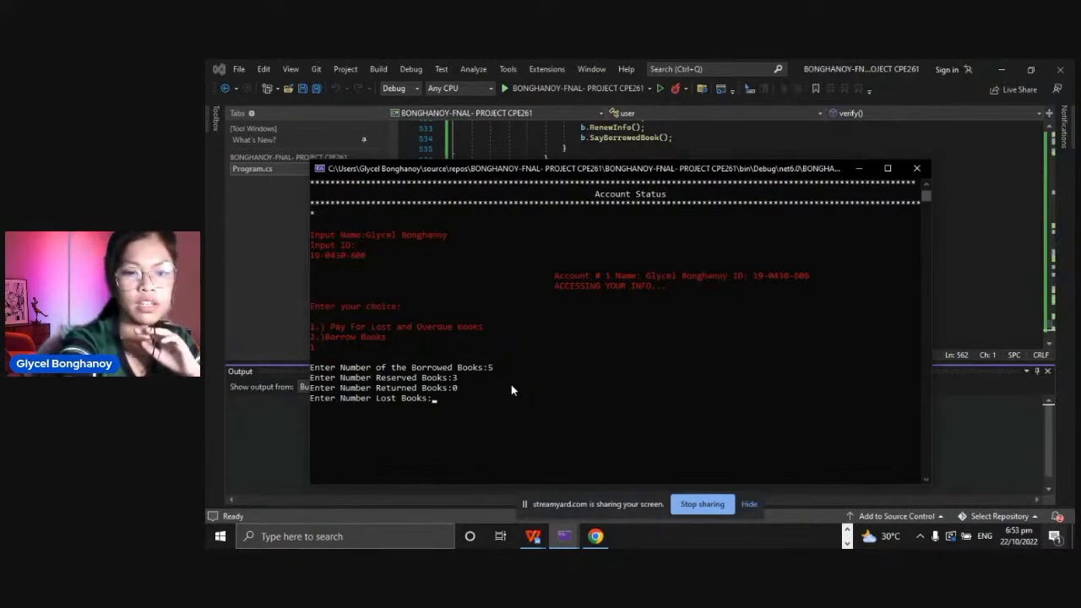
text(3)
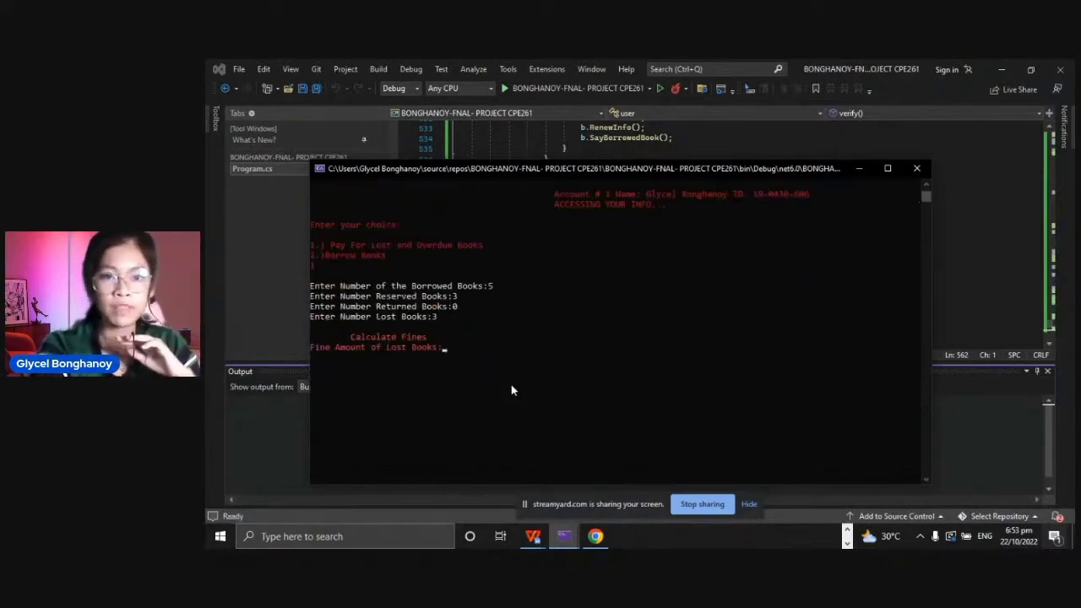
Step: Enter a lost-book fine amount of 4 so the fines are calculated
text(4)
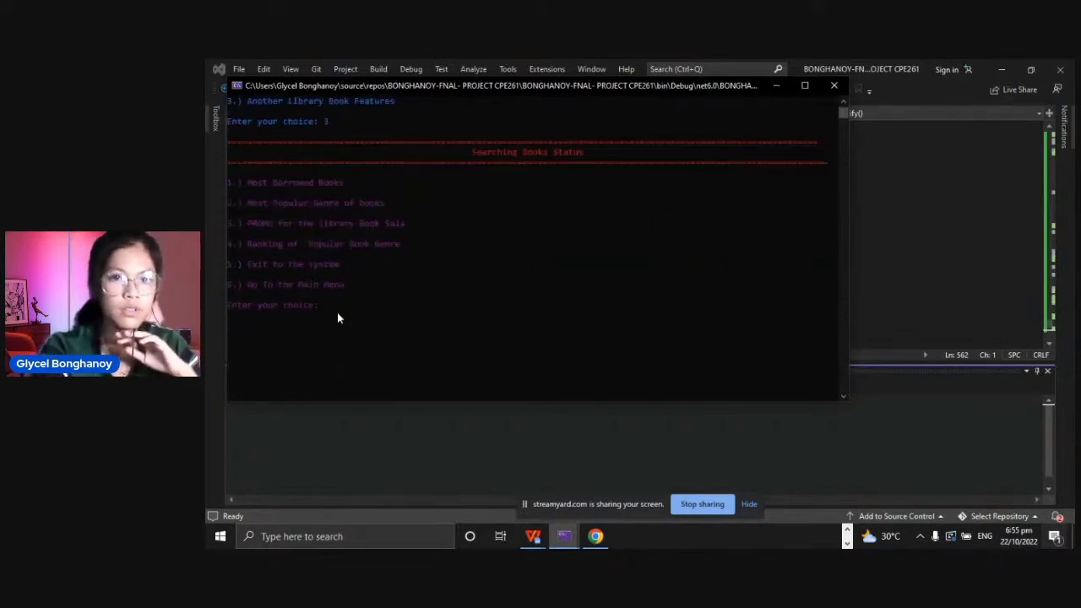
mouse_move(318, 289)
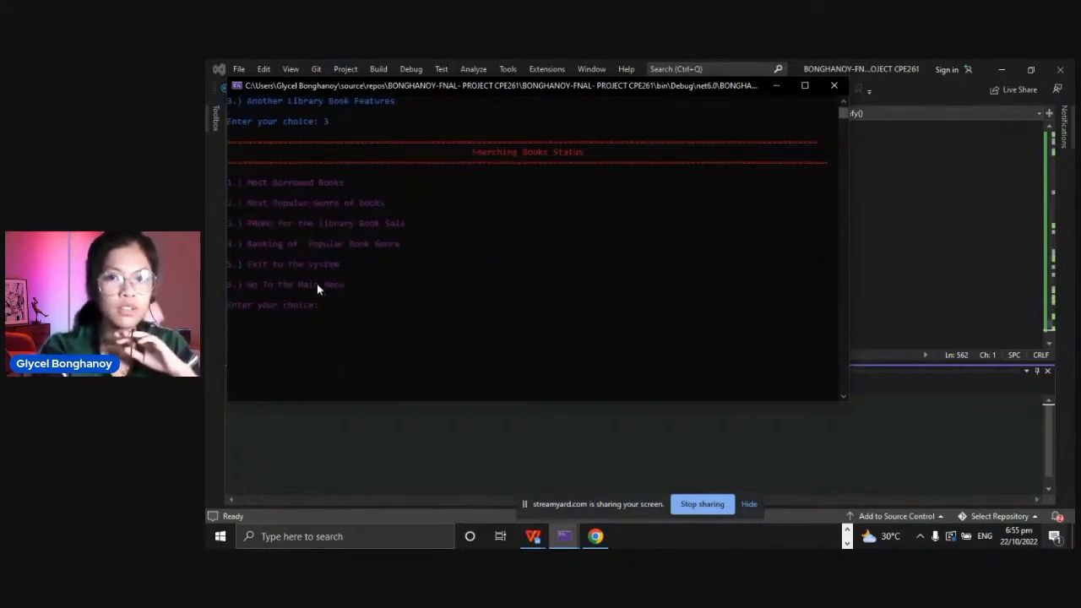
Step: Enter choice 1 in the console to list the most borrowed books
click(804, 85)
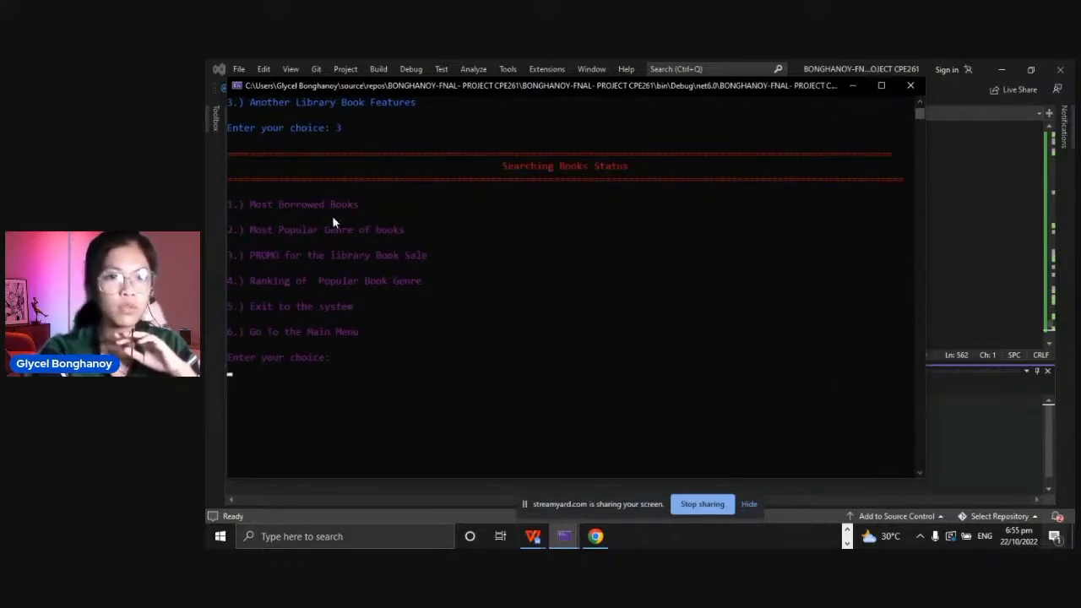
mouse_move(294, 267)
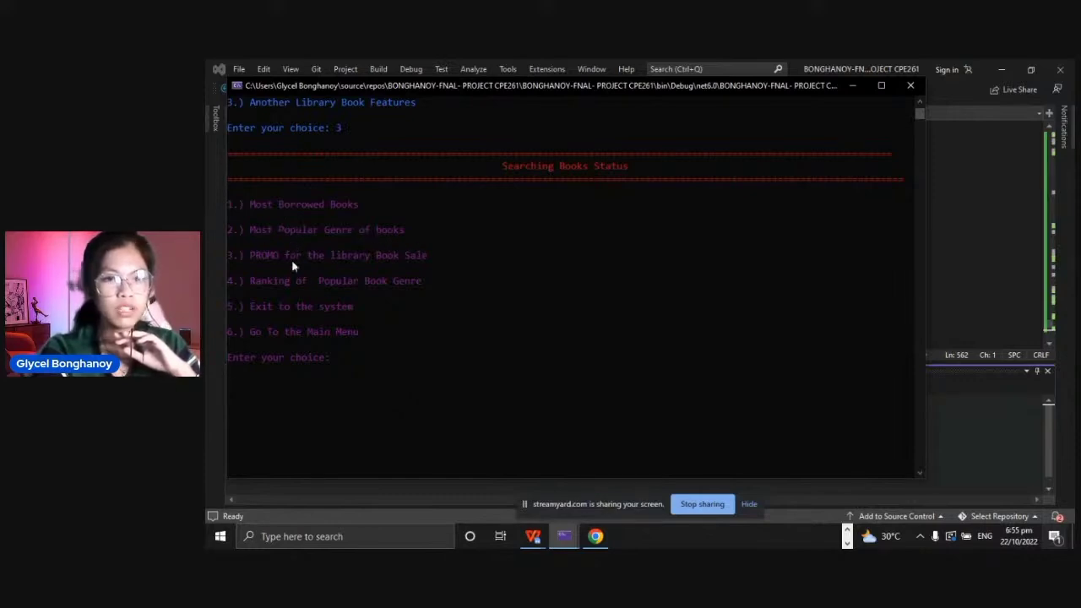
mouse_move(403, 263)
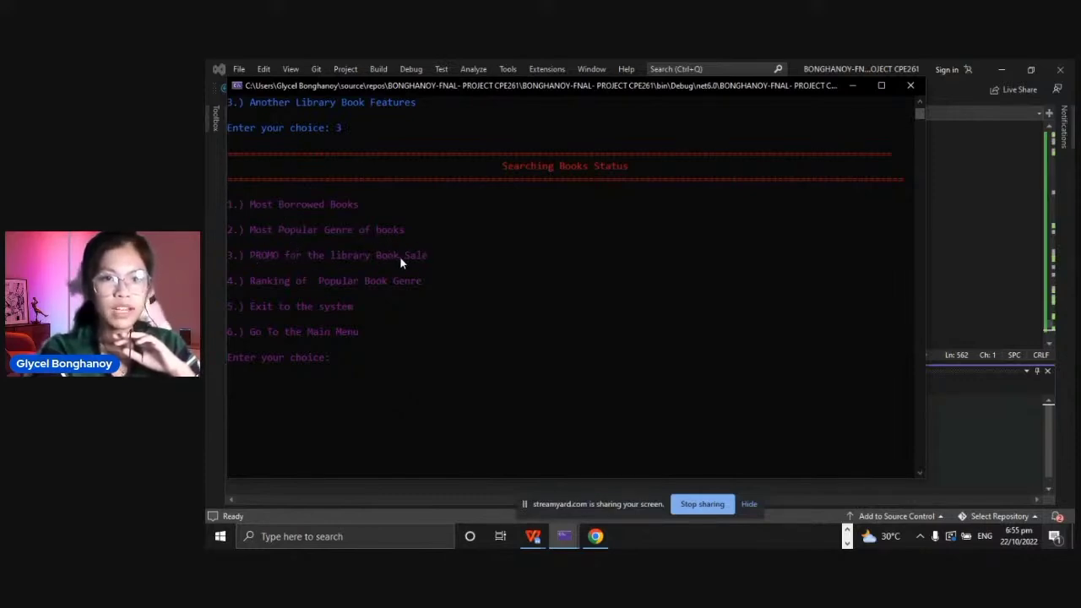
mouse_move(312, 299)
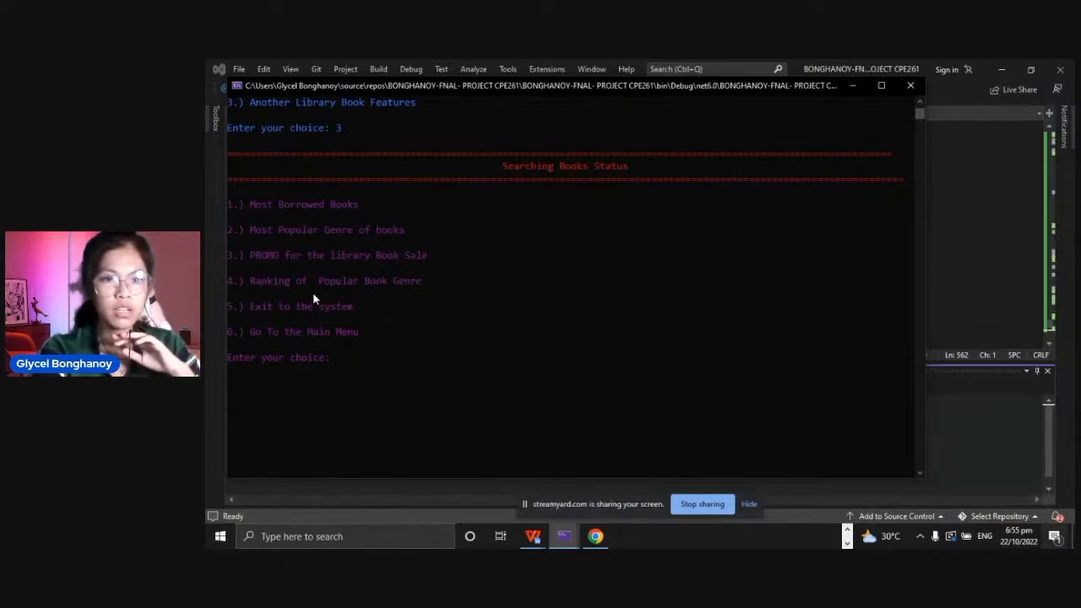
mouse_move(341, 314)
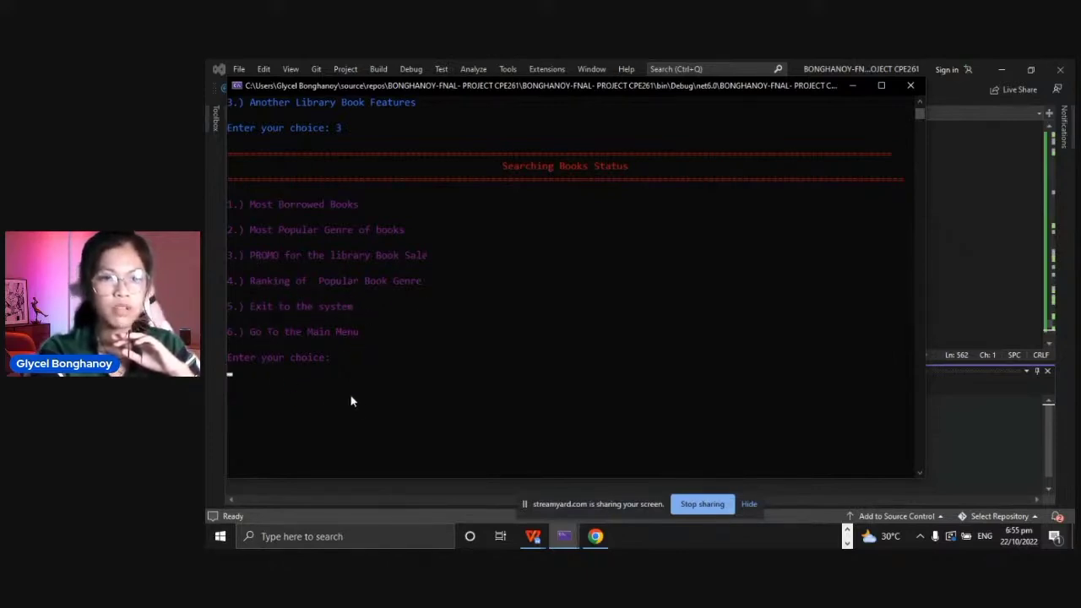
mouse_move(363, 403)
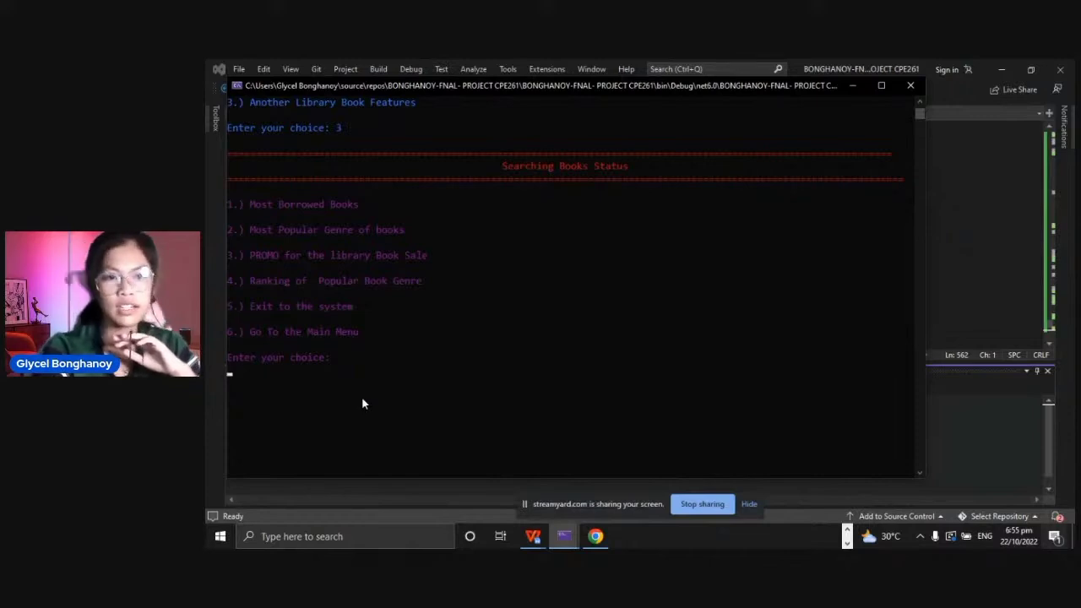
text(1)
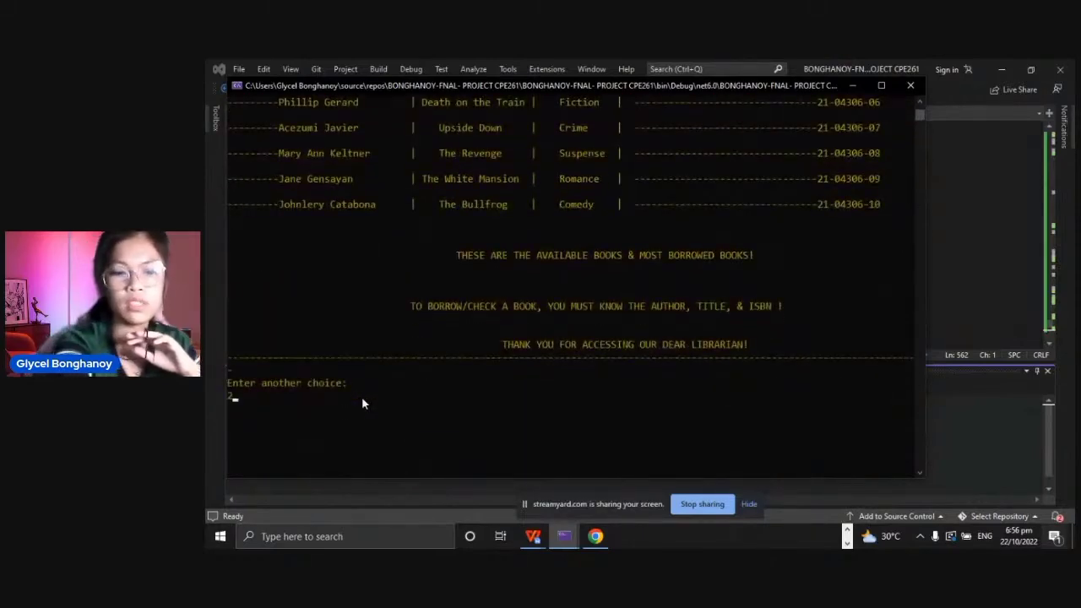
Step: Submit the next choice to show the Book Promo list of books for sale
key(Return)
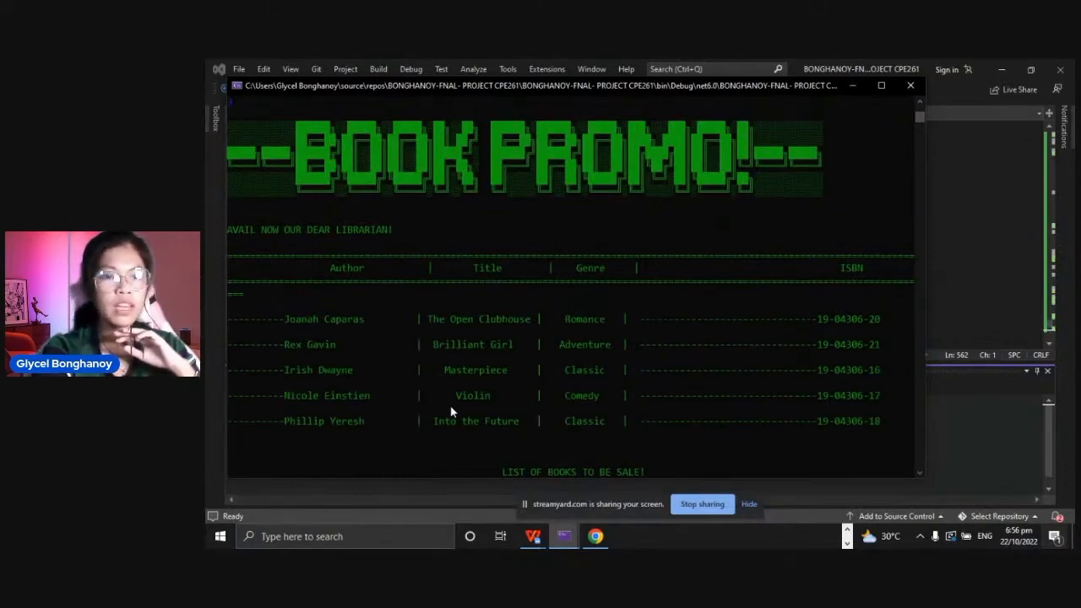
Step: Scroll the console down through the BOOK PROMO sale list to the buying instructions
scroll(down, 3)
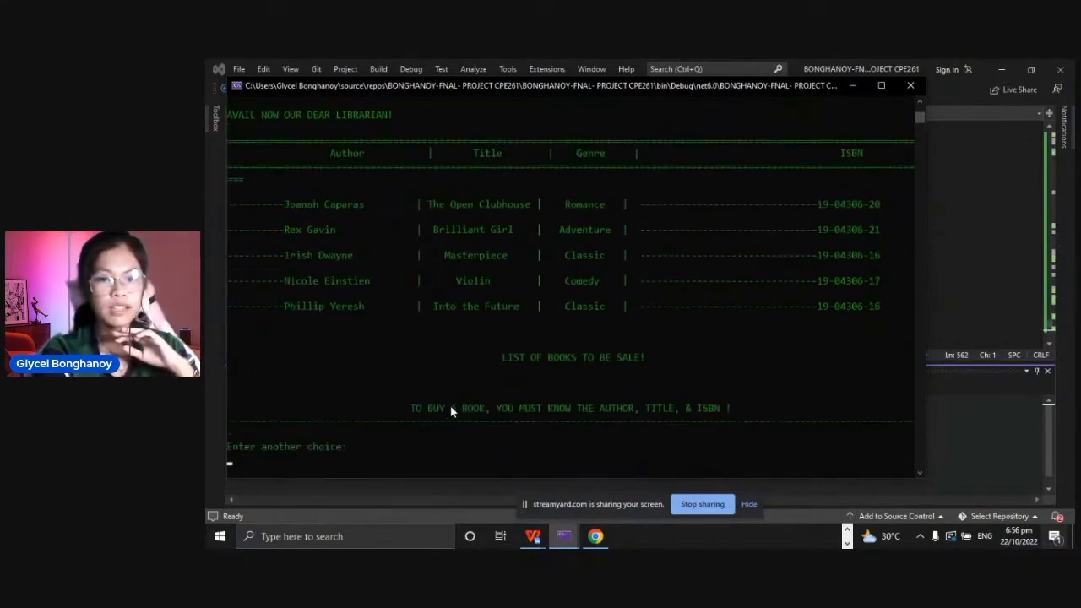